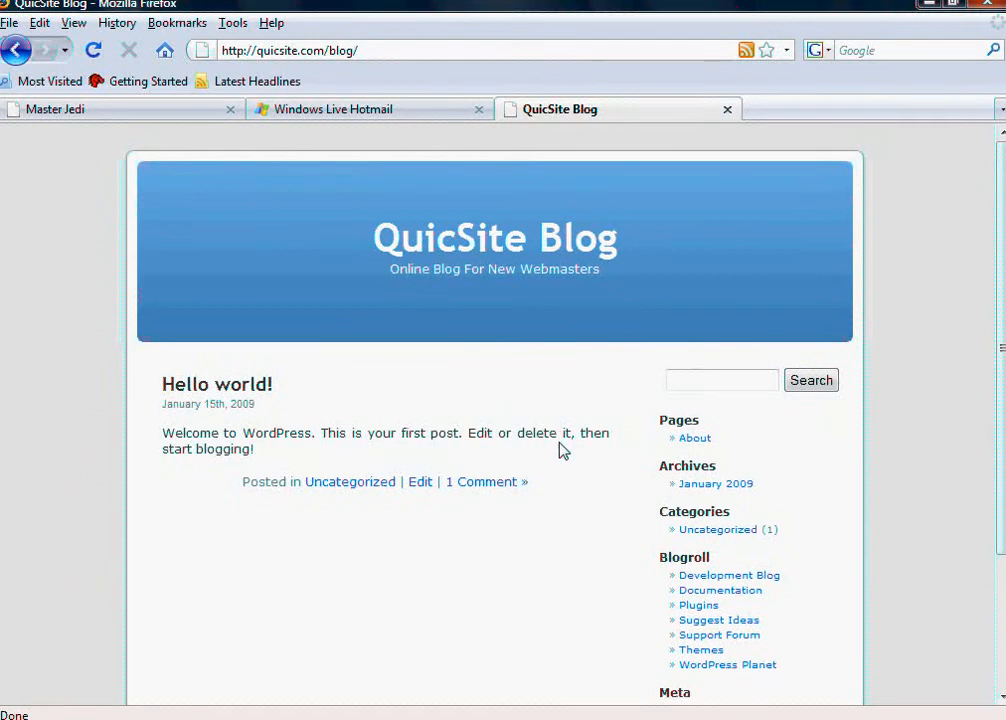
- Append wp-admin to the blog URL in the address bar and load the admin Dashboard
scroll("down", 3)
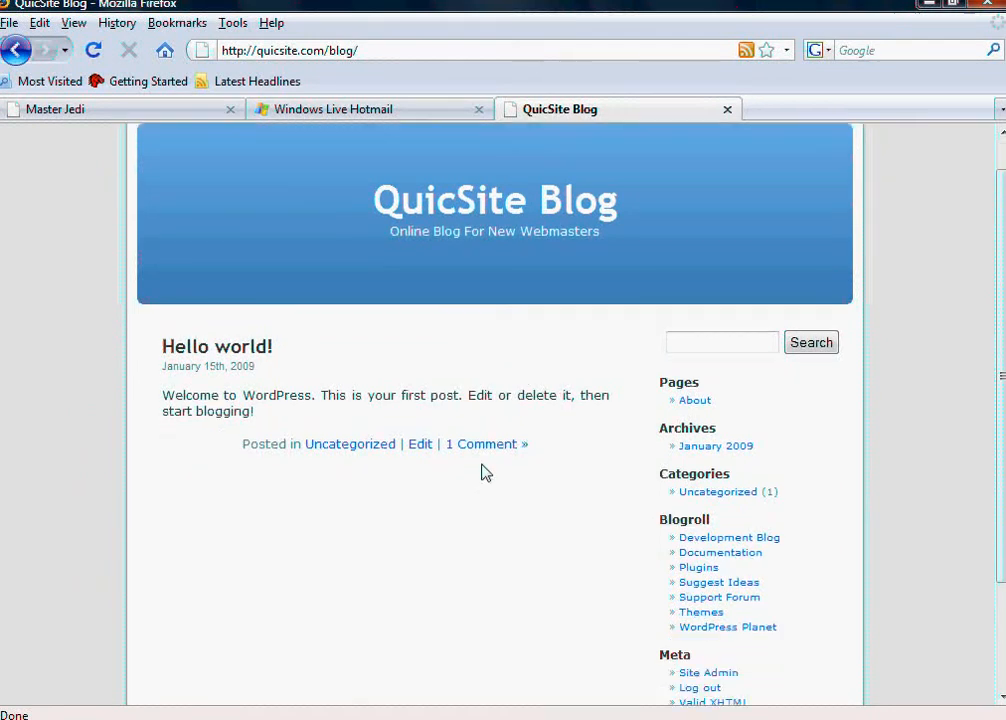
scroll("down", 3)
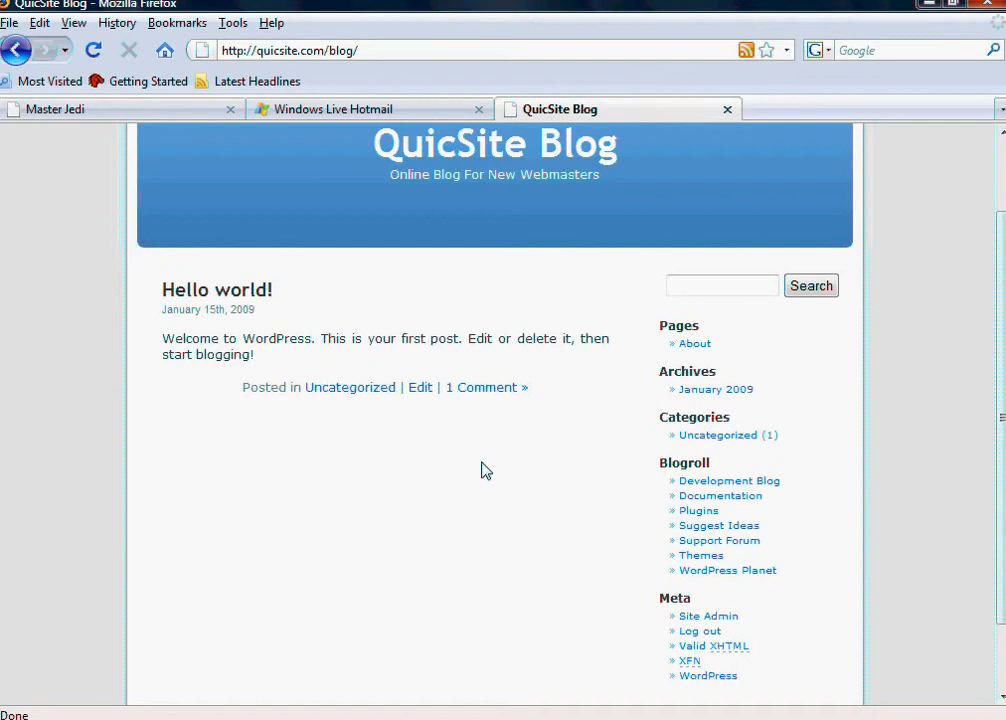
mouse_move(492, 514)
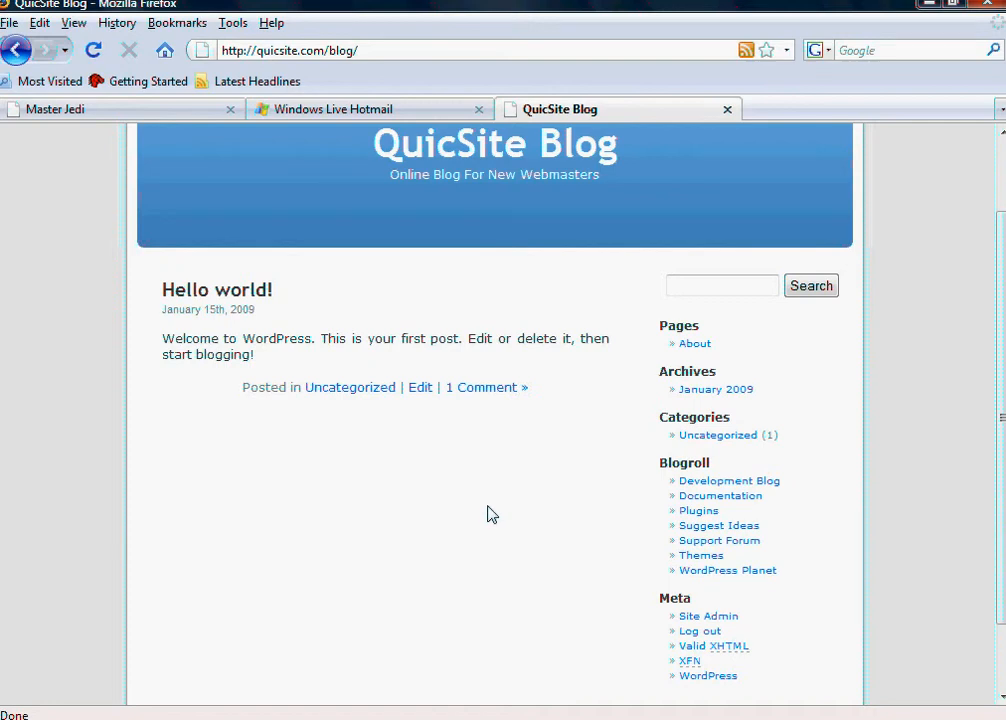
scroll("up", 3)
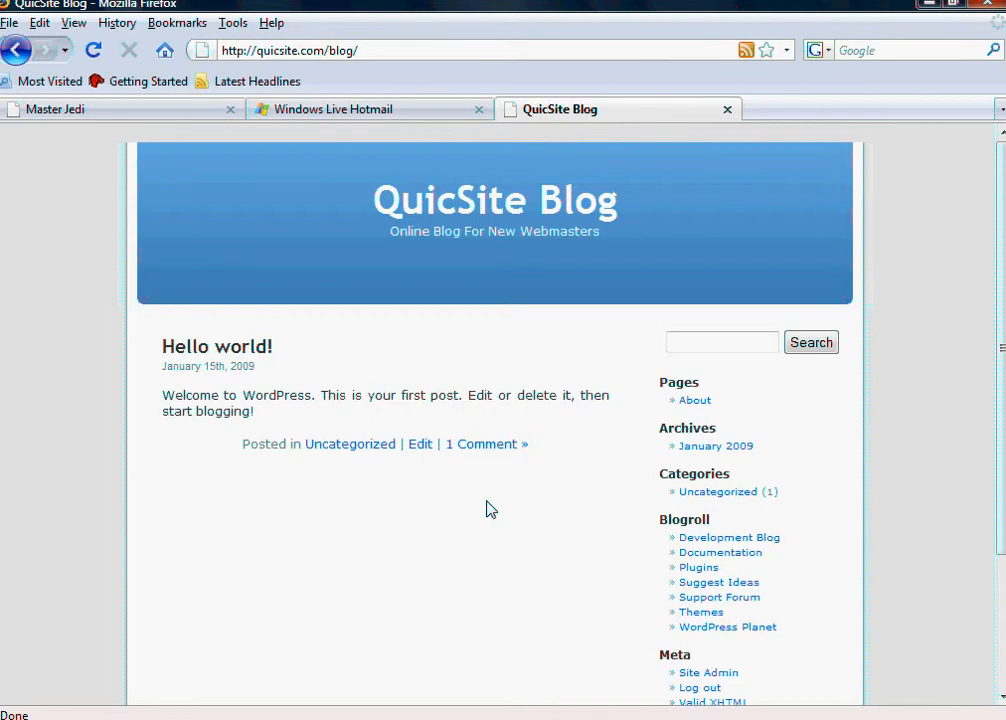
mouse_move(616, 510)
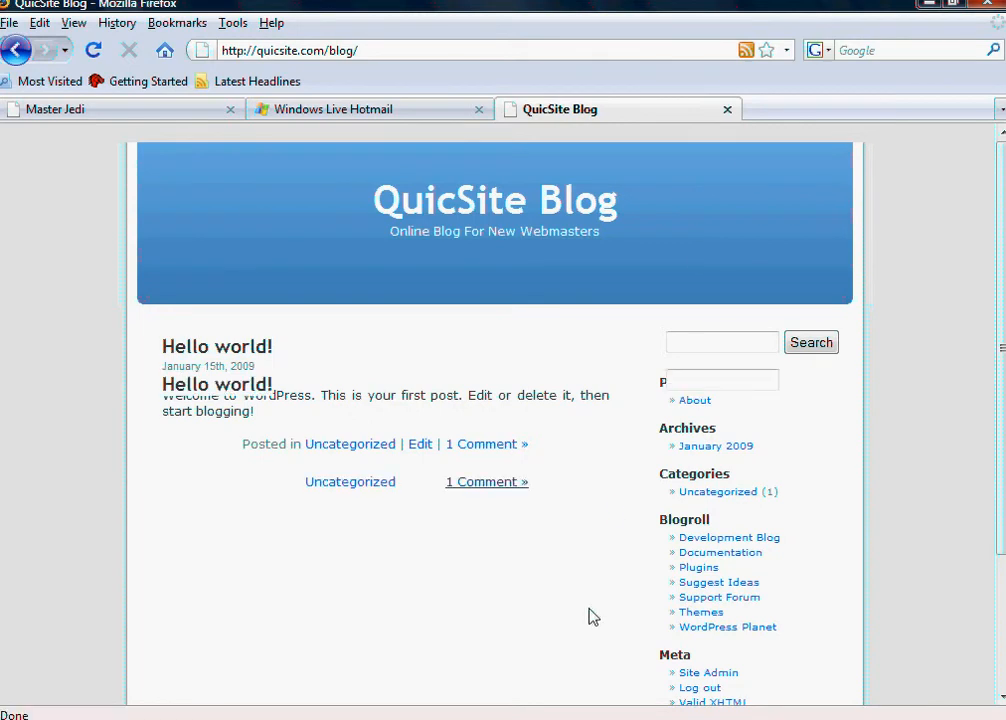
scroll("up", 3)
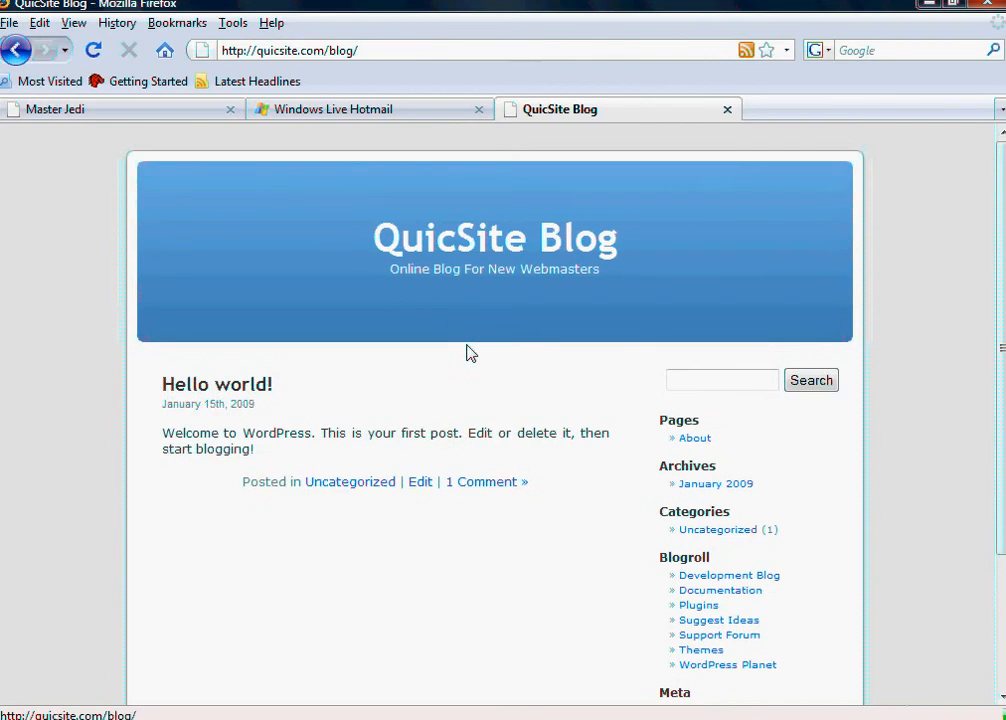
mouse_move(536, 362)
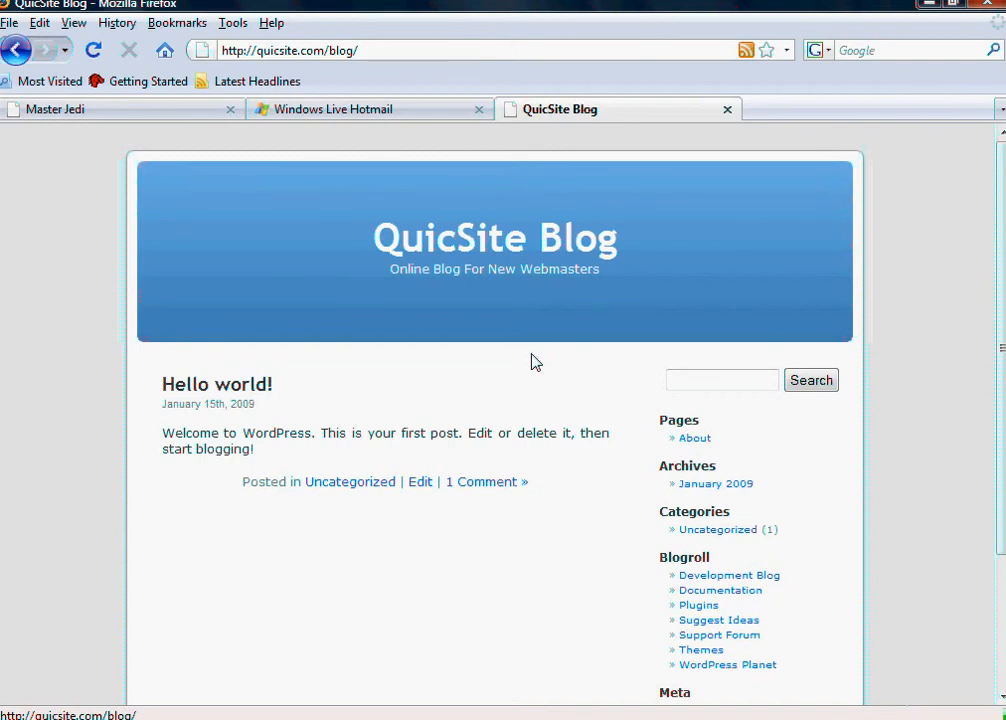
mouse_move(528, 364)
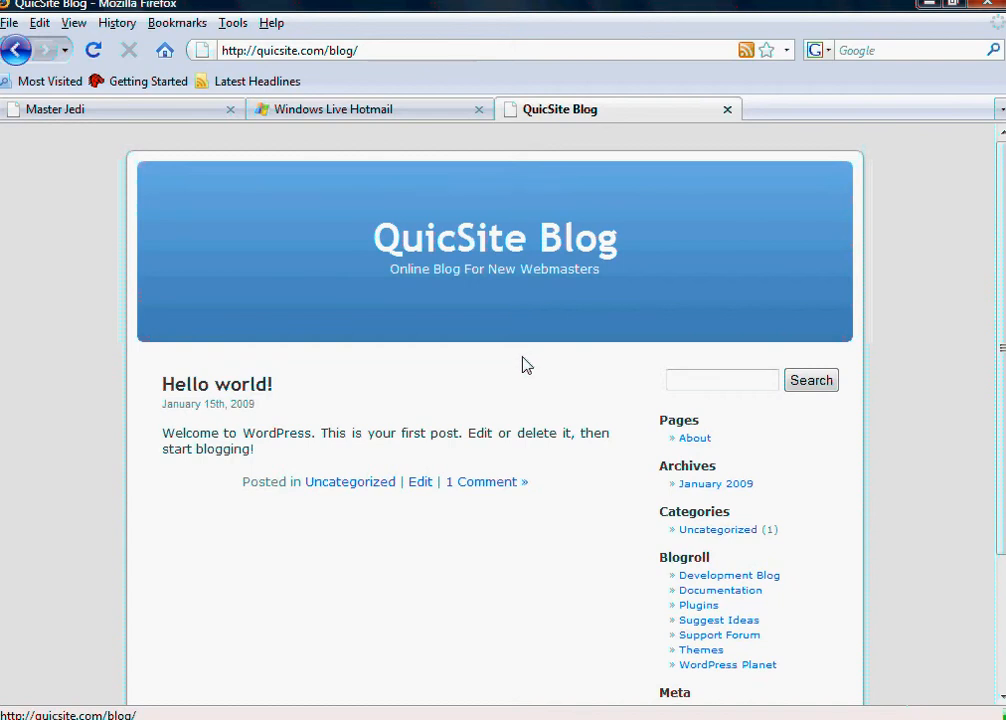
mouse_move(500, 352)
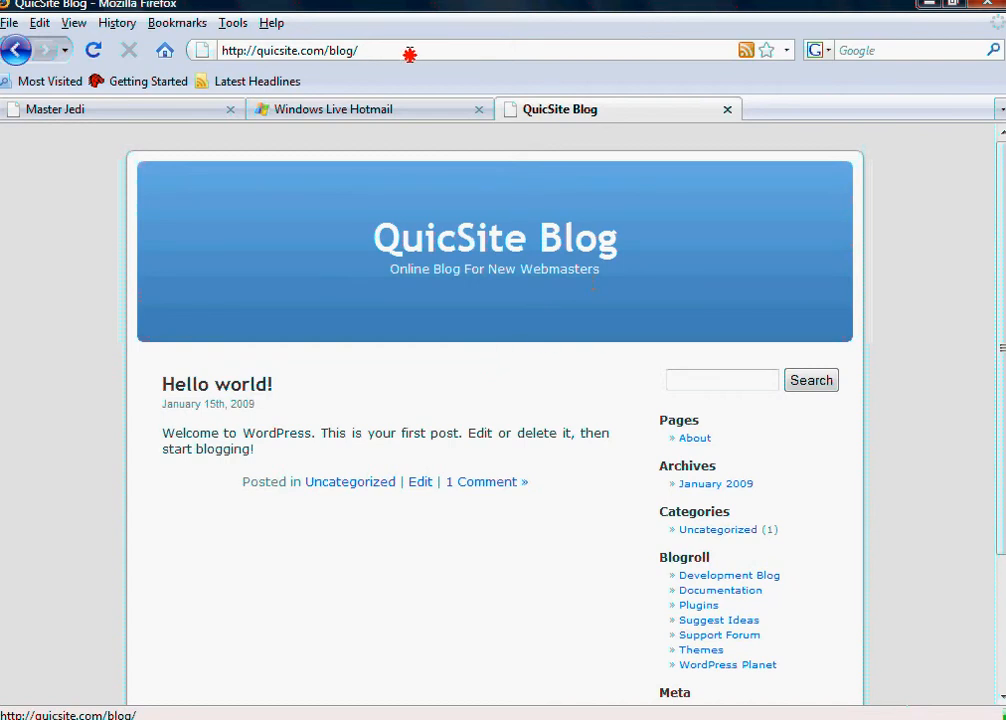
left_click(290, 50)
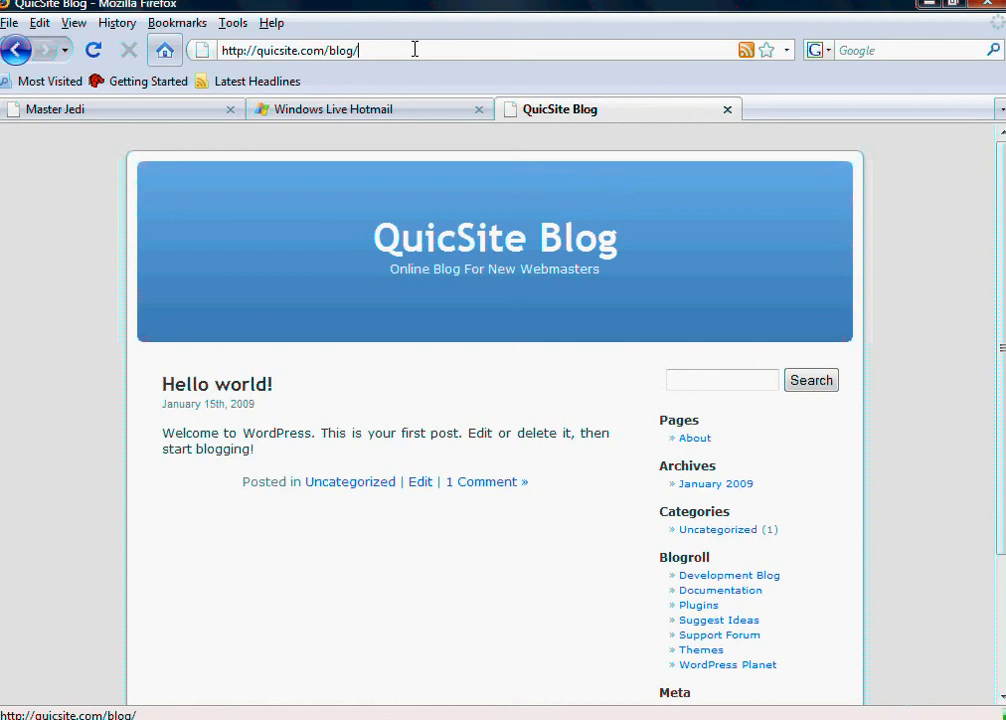
type("w")
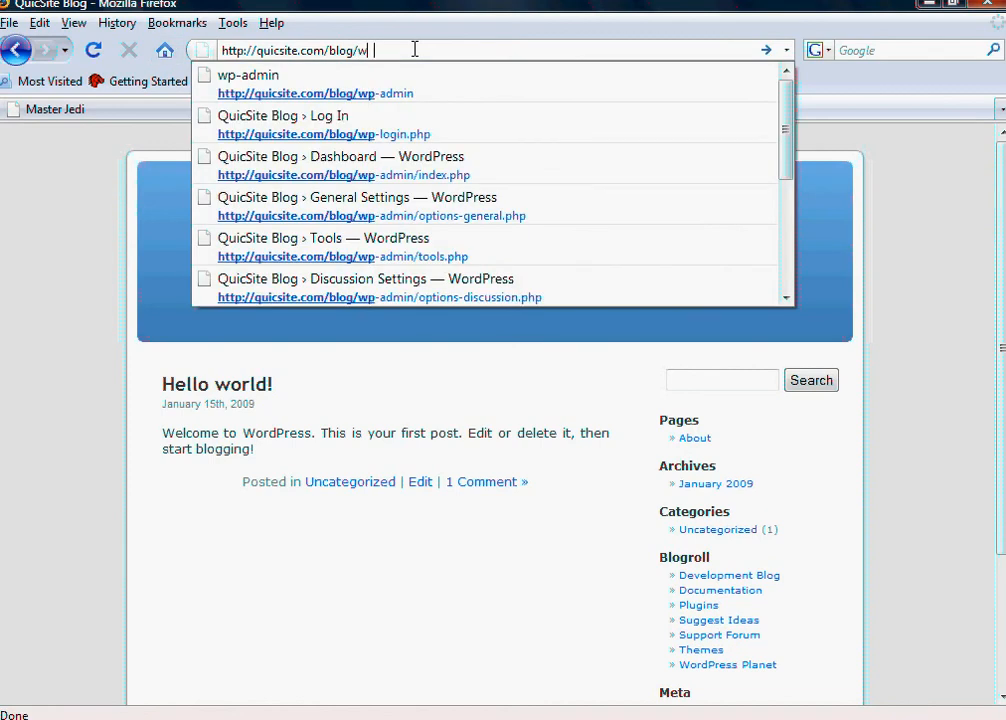
type("p-")
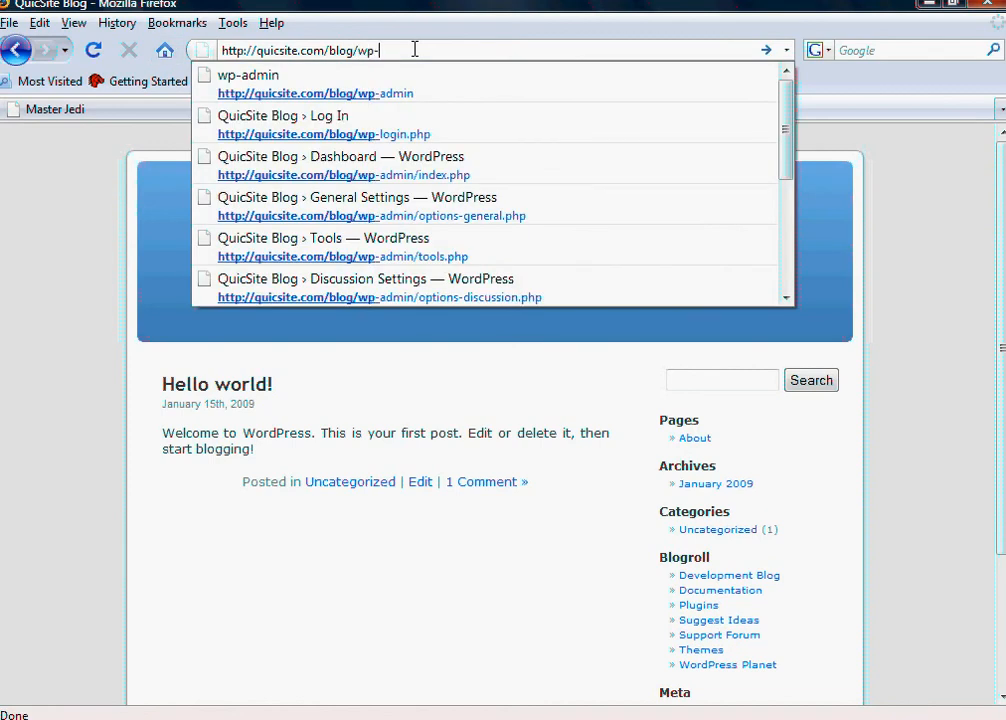
type("admin")
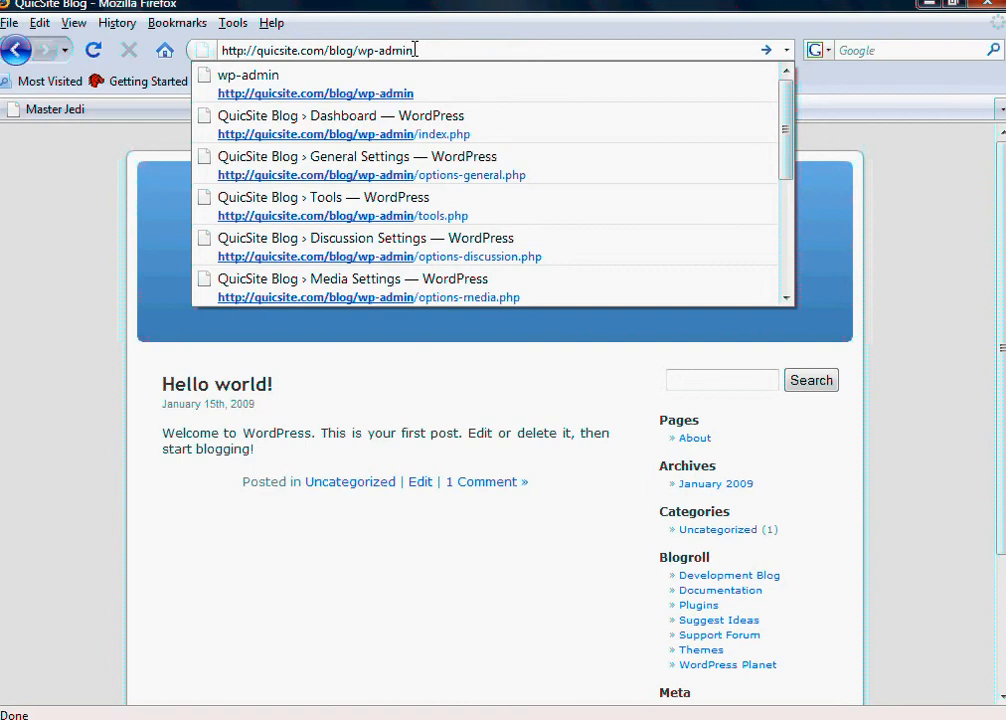
key("Return")
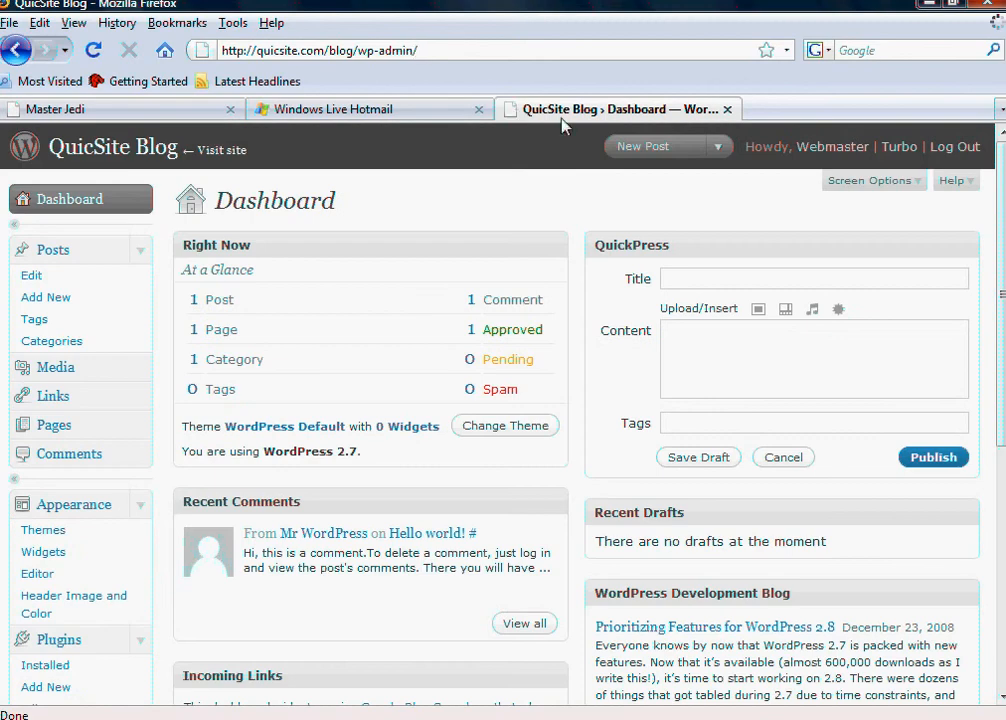
- Log out of the admin and go back to the public QuicSite Blog front page
left_click(956, 146)
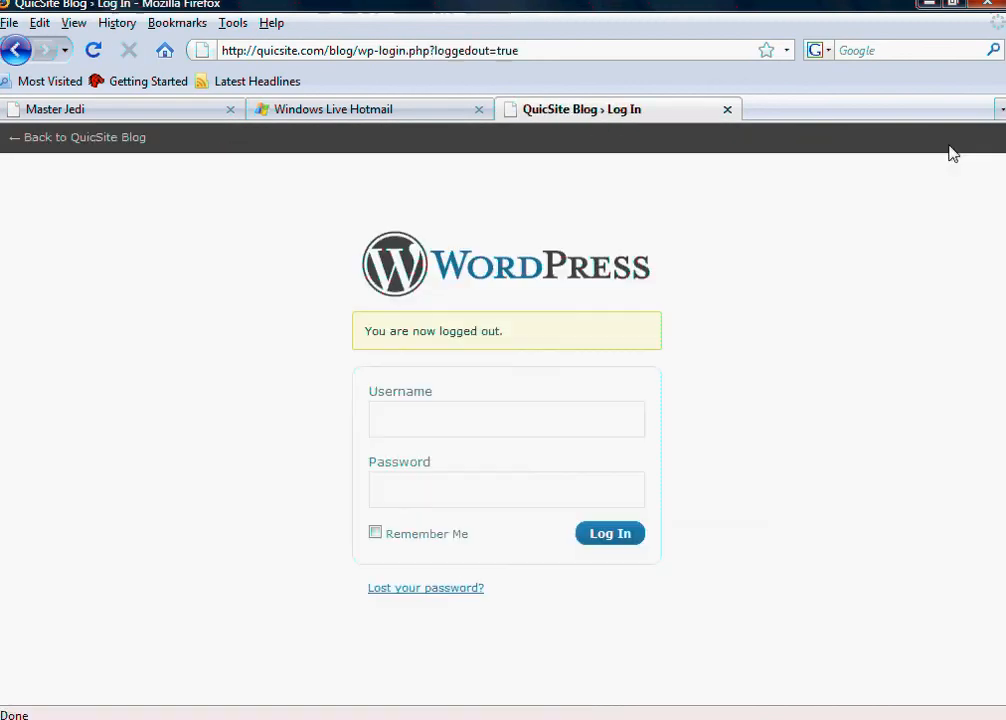
mouse_move(366, 512)
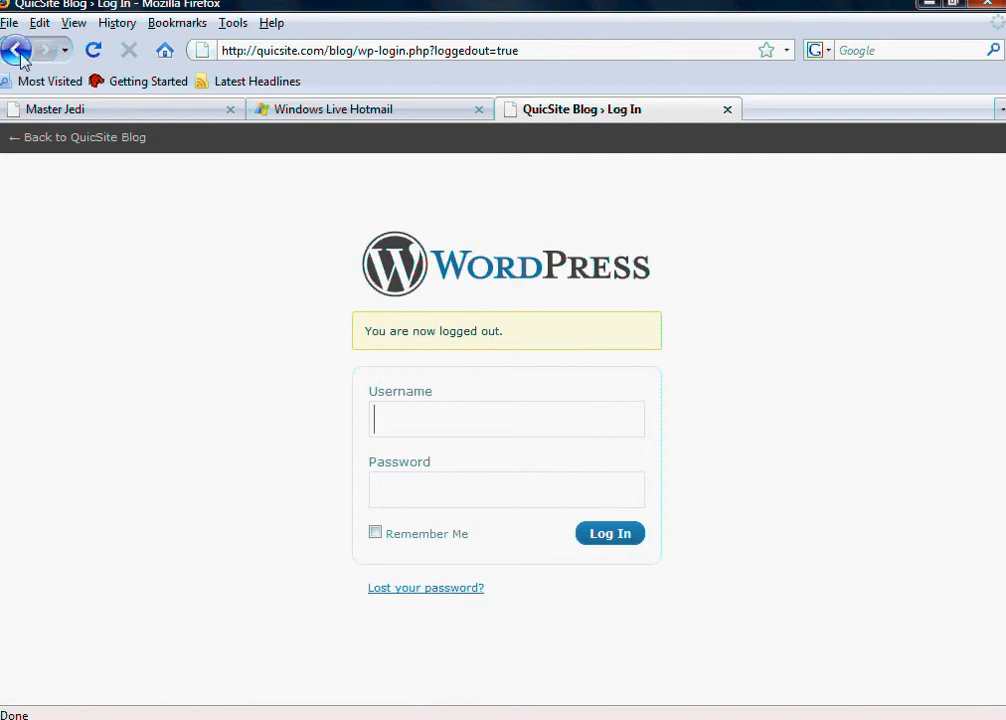
mouse_move(16, 50)
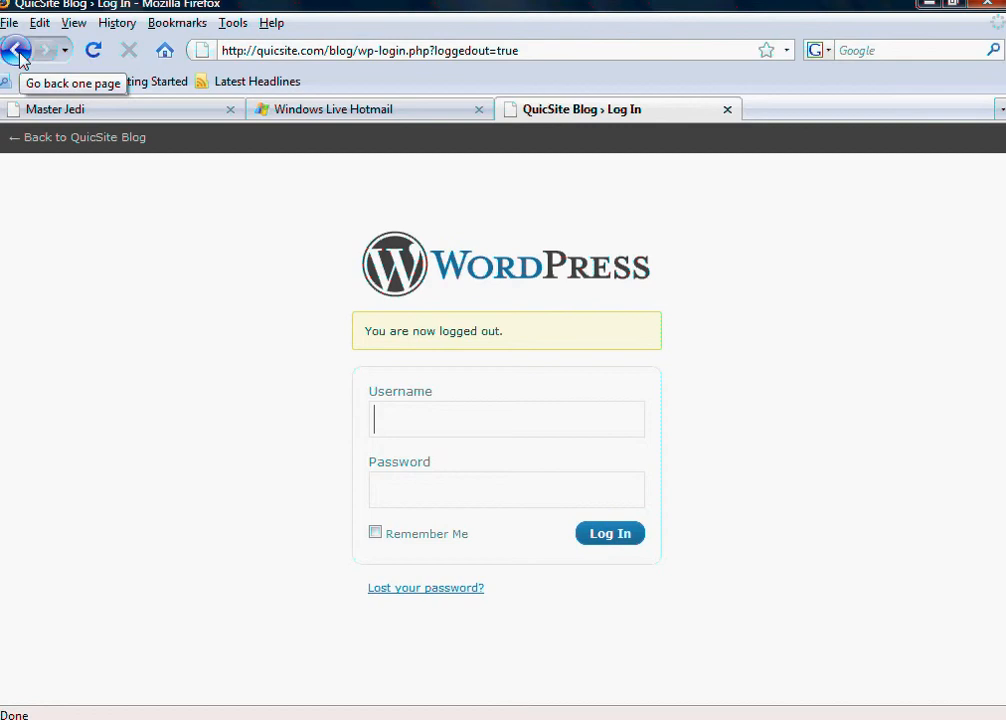
left_click(16, 50)
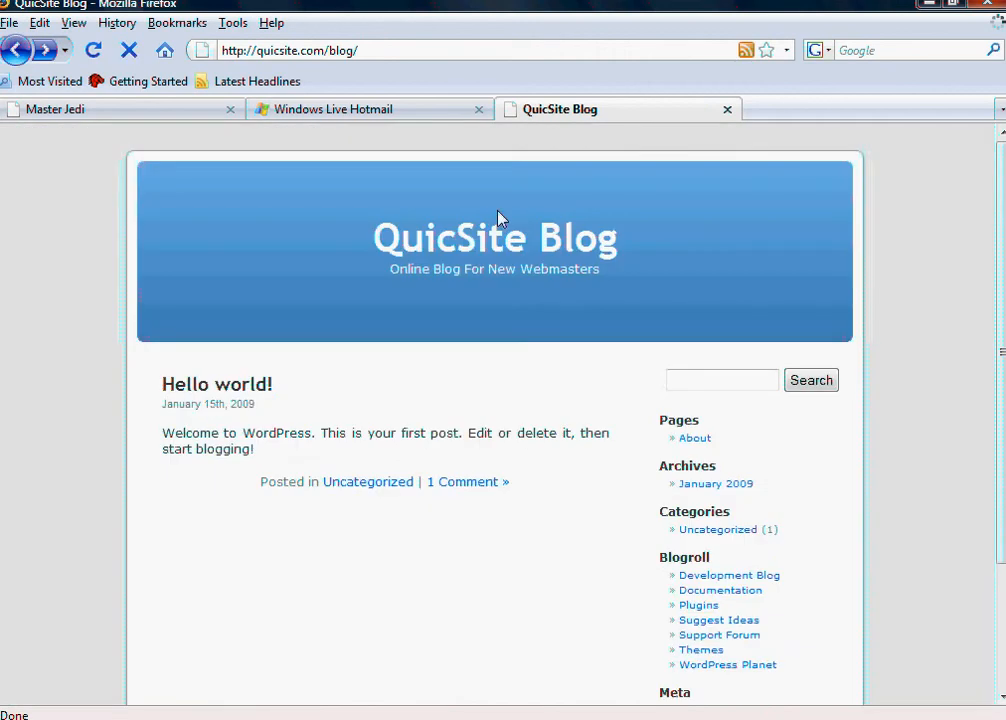
scroll("down", 3)
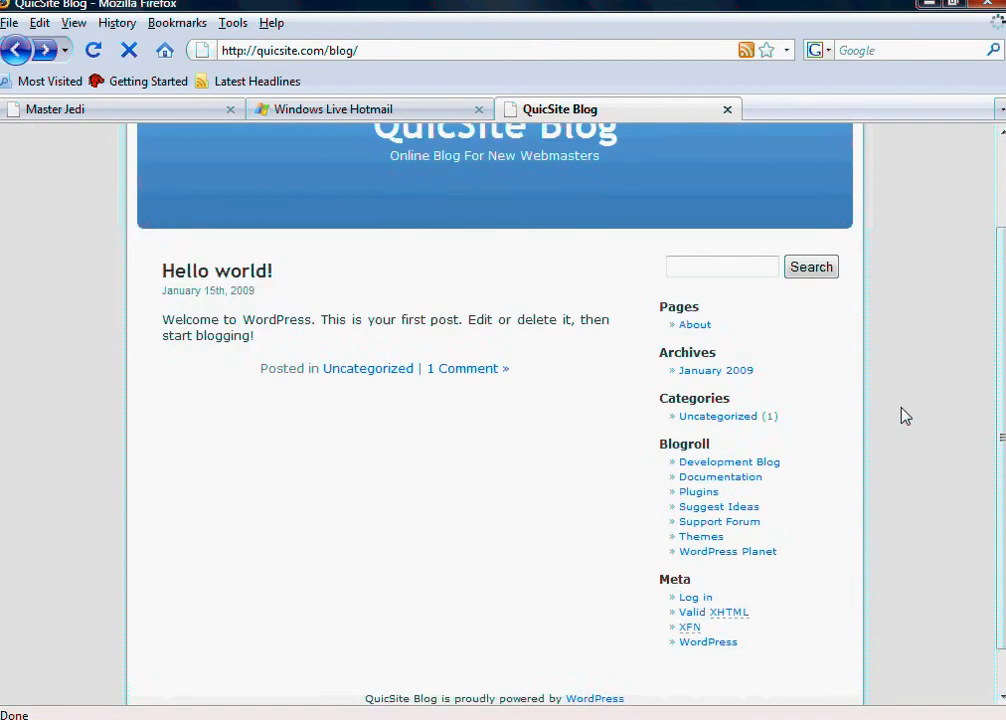
scroll("down", 3)
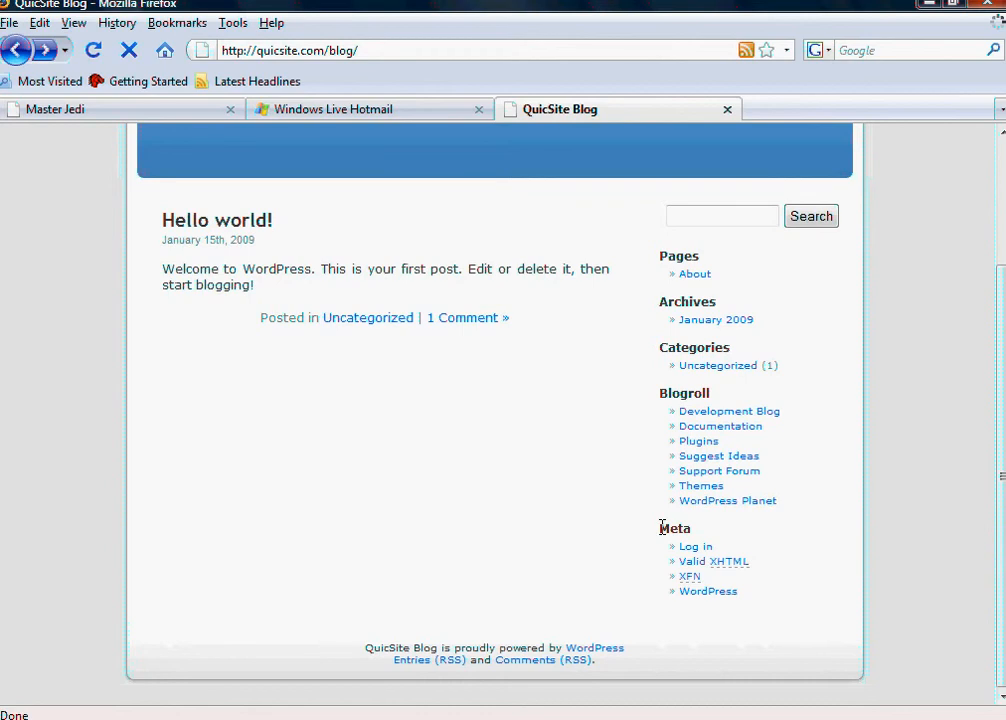
double_click(676, 528)
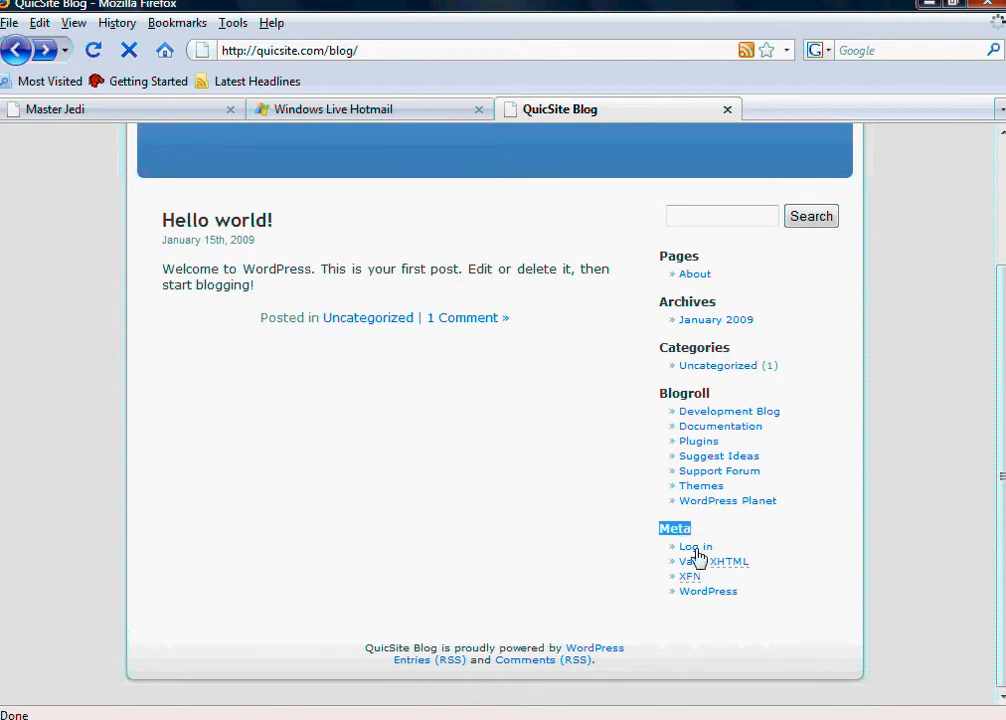
left_click(696, 546)
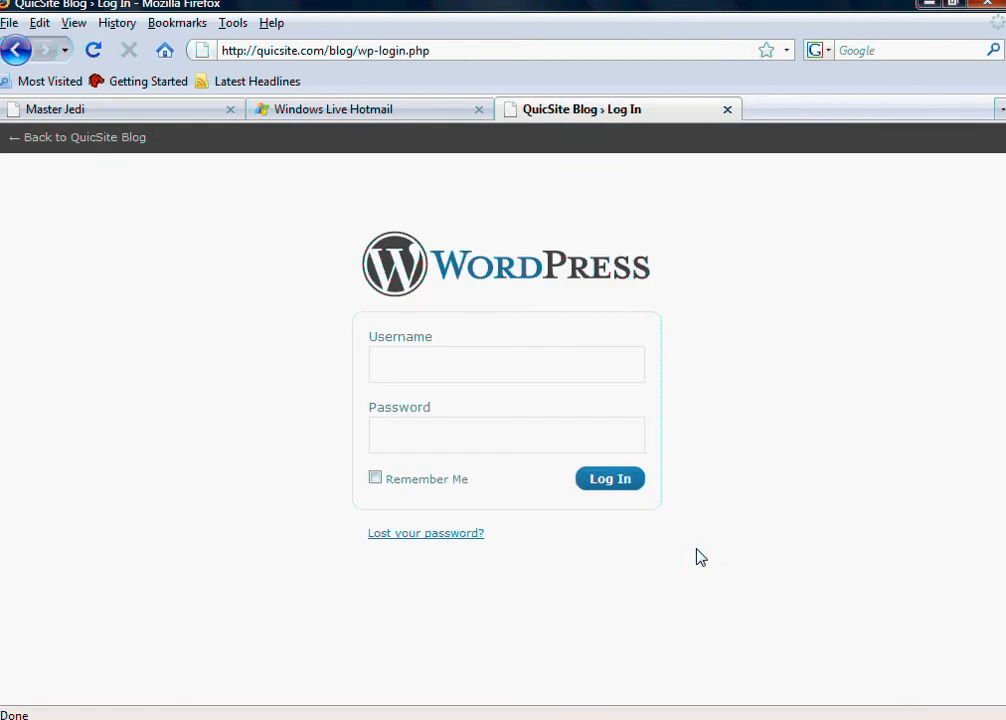
mouse_move(640, 604)
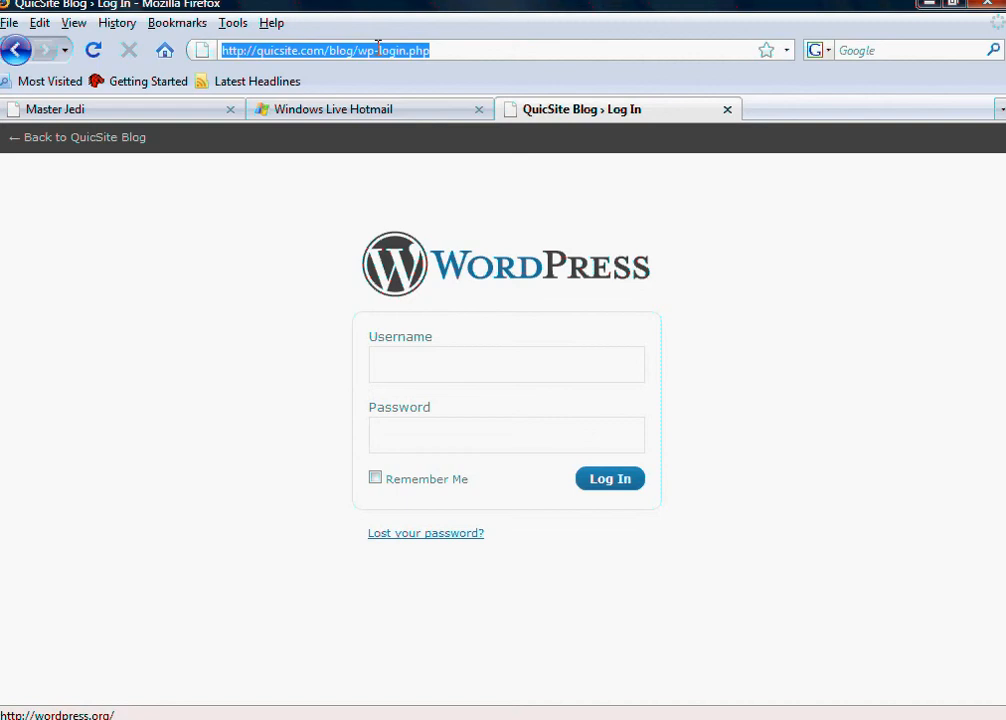
- Enter the quicsite username and its password on the login form and submit to reach the Dashboard
double_click(396, 50)
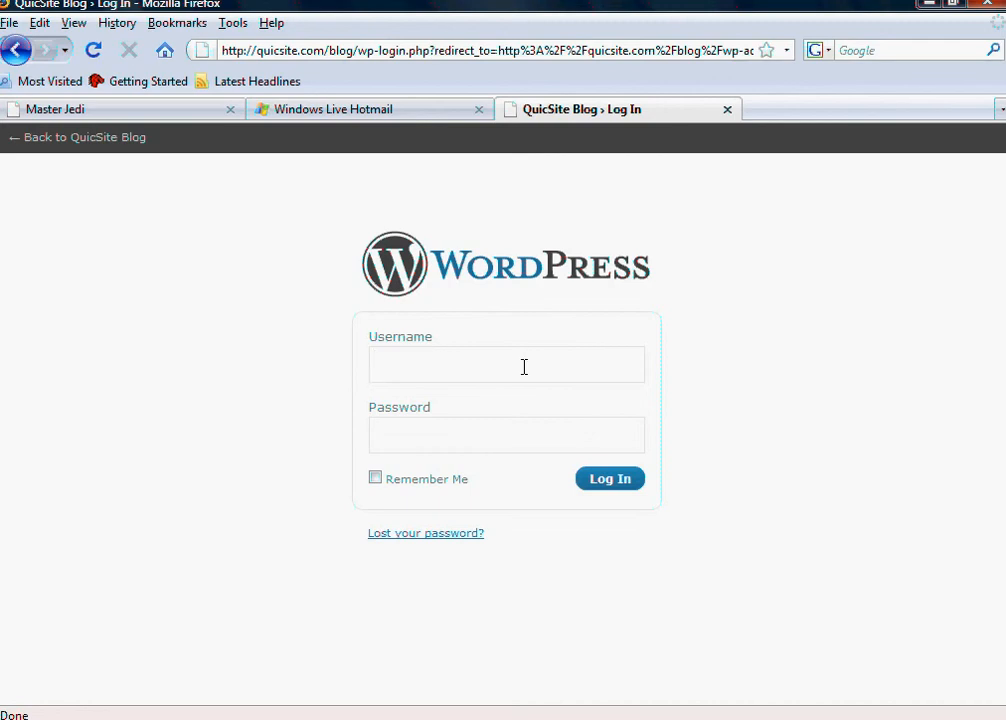
left_click(504, 364)
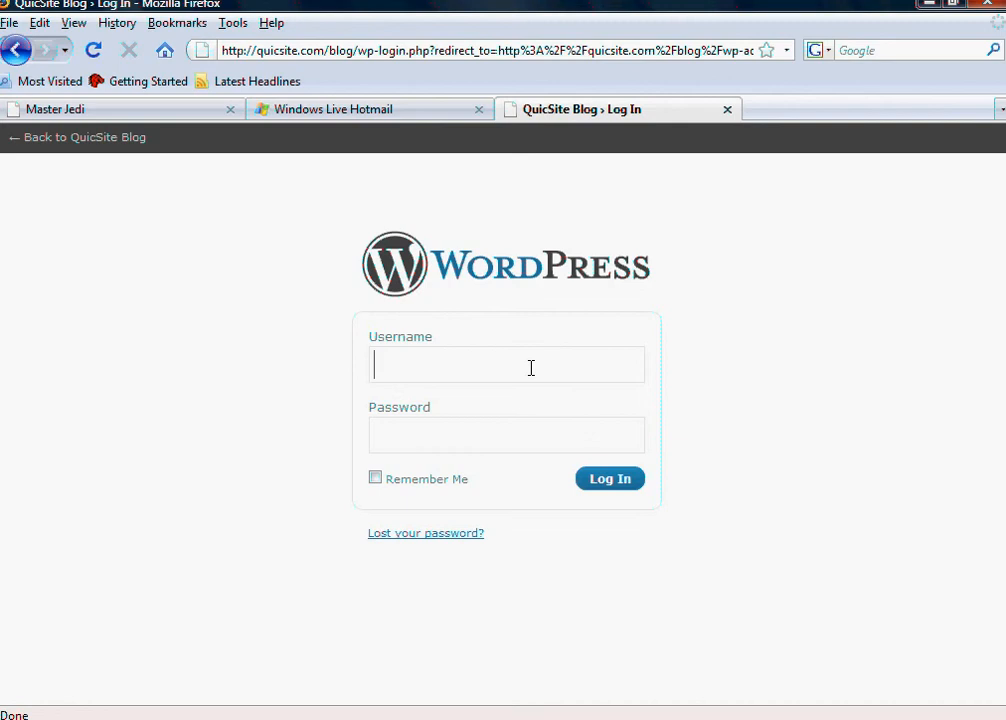
left_click(506, 364)
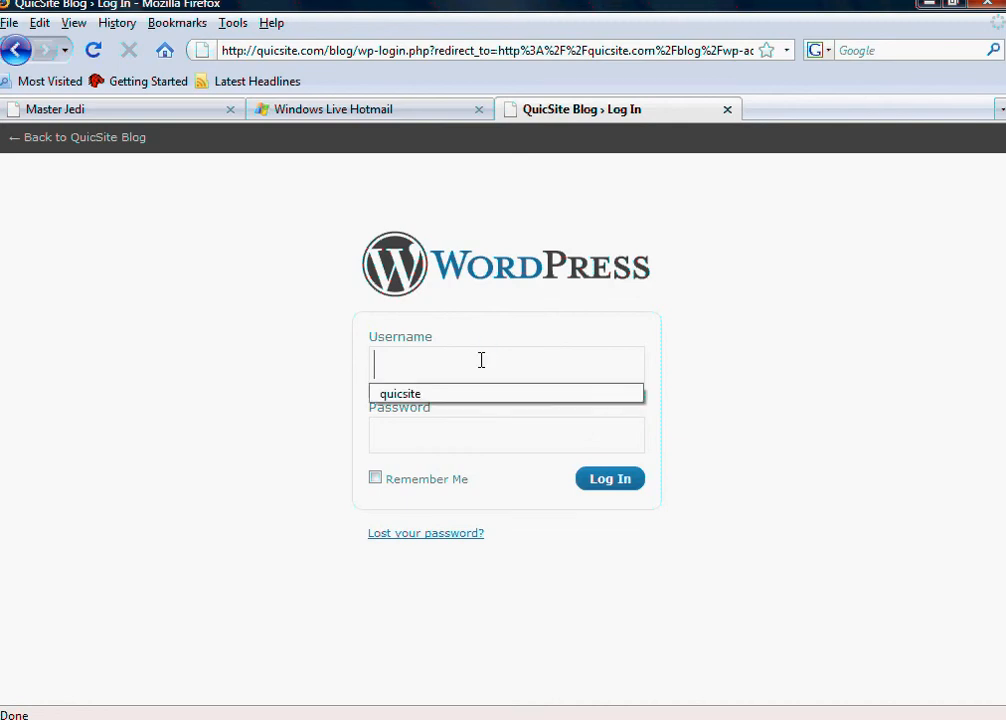
type("Q")
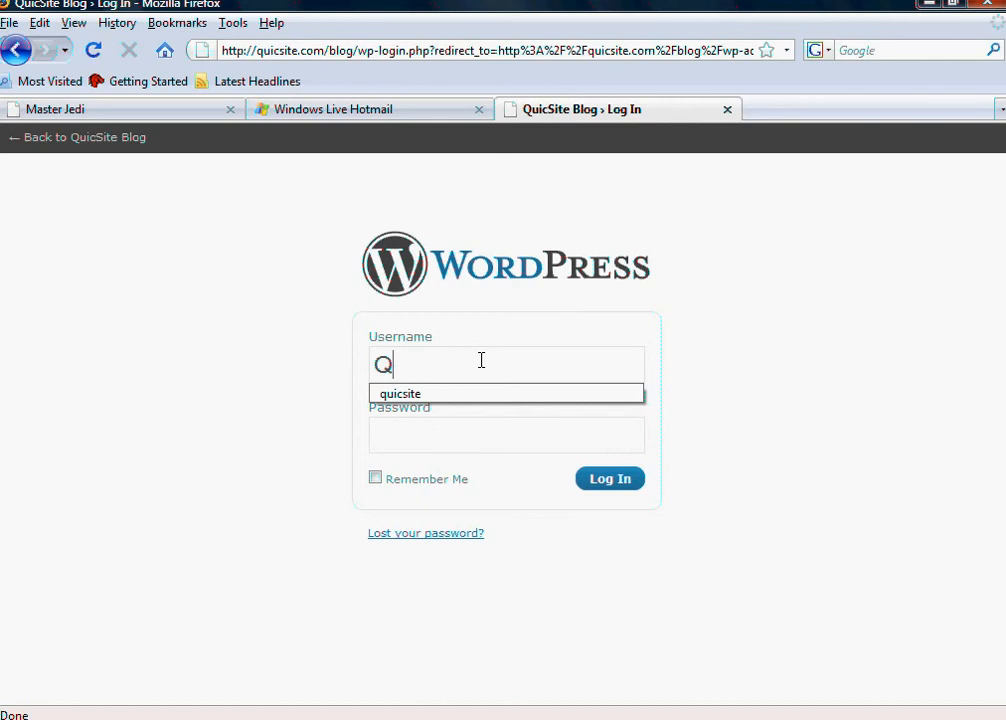
type("uicsite")
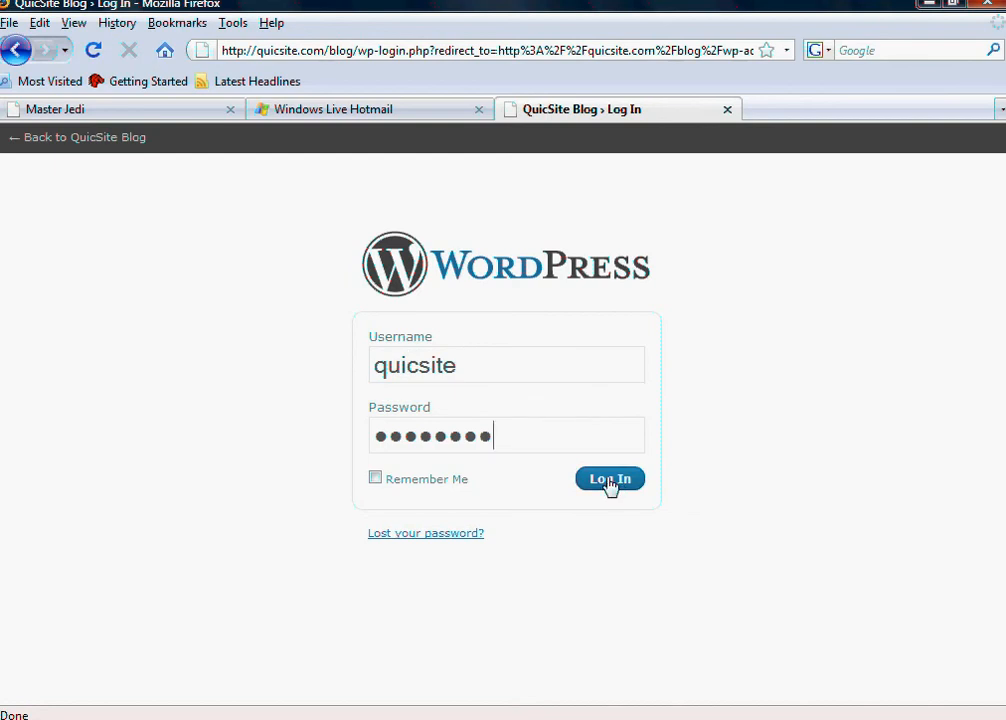
left_click(610, 480)
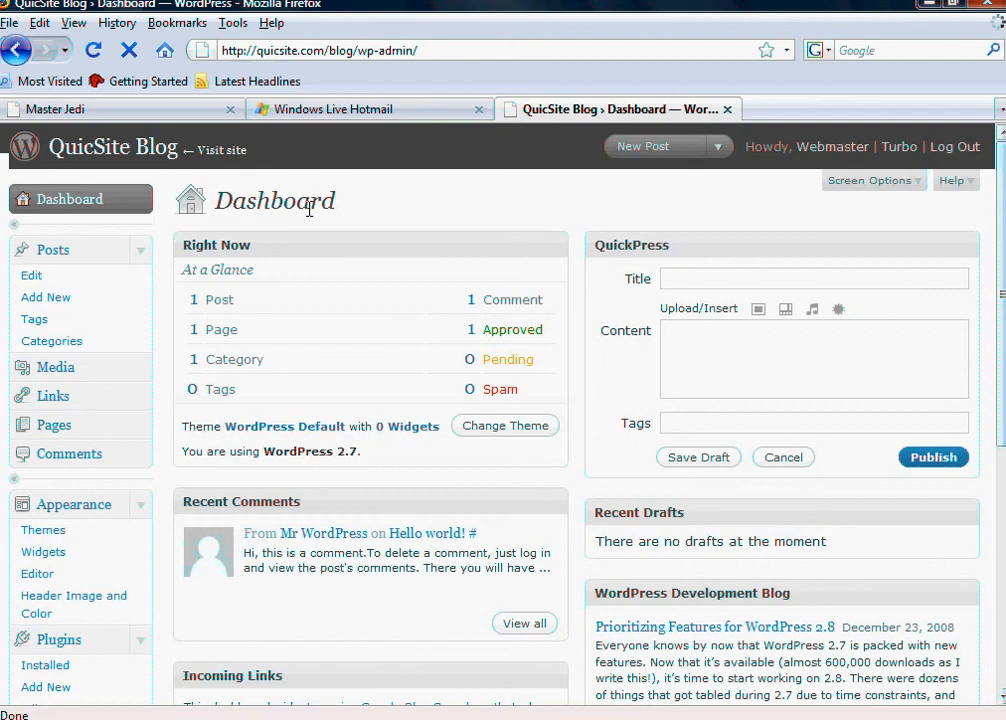
mouse_move(476, 200)
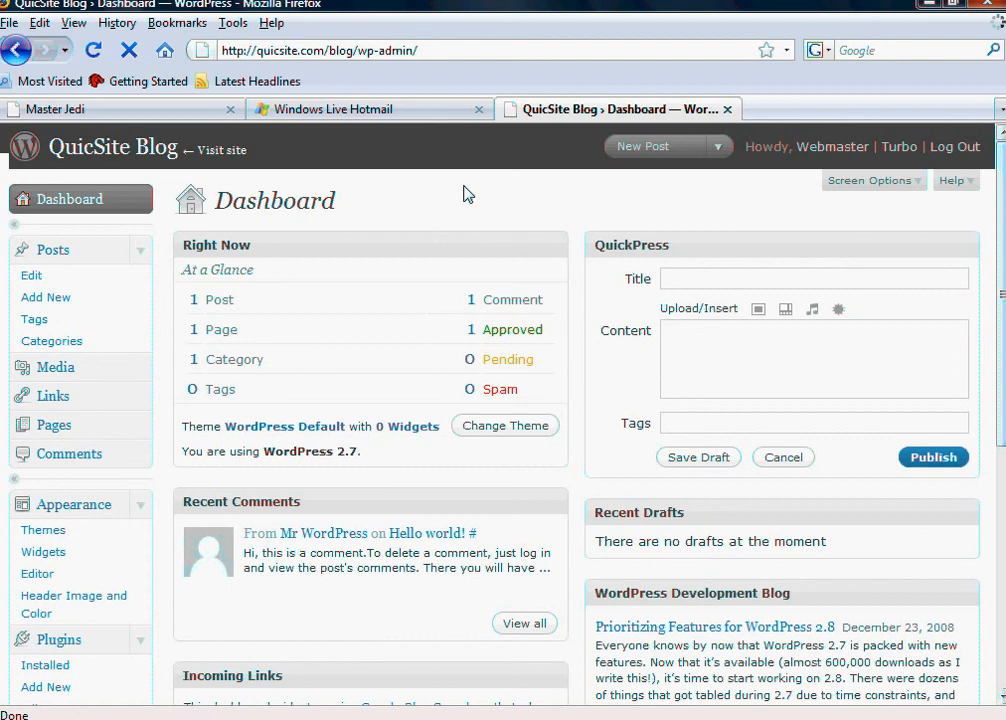
- Collapse the sidebar so Posts, Appearance and Plugins submenus fold into top-level entries only
left_click(48, 248)
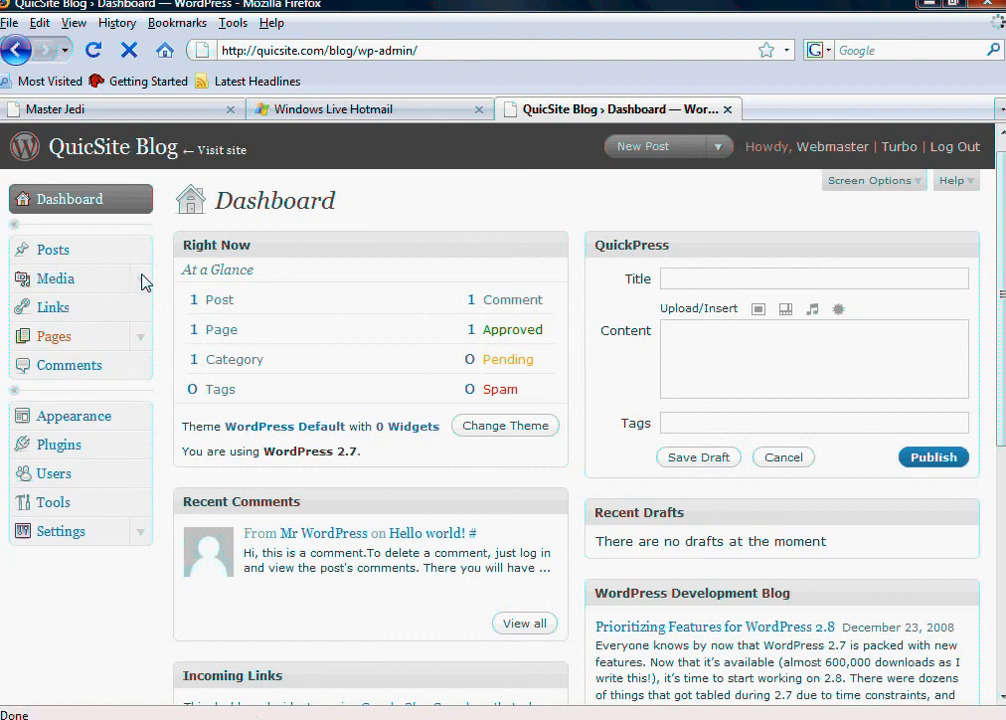
mouse_move(464, 544)
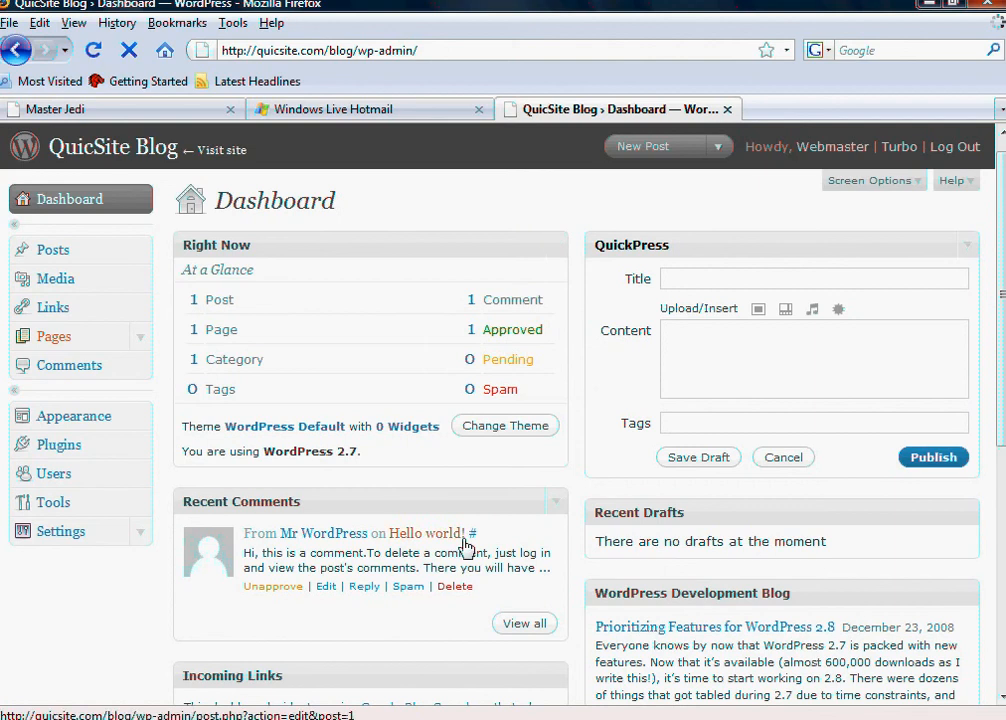
mouse_move(480, 478)
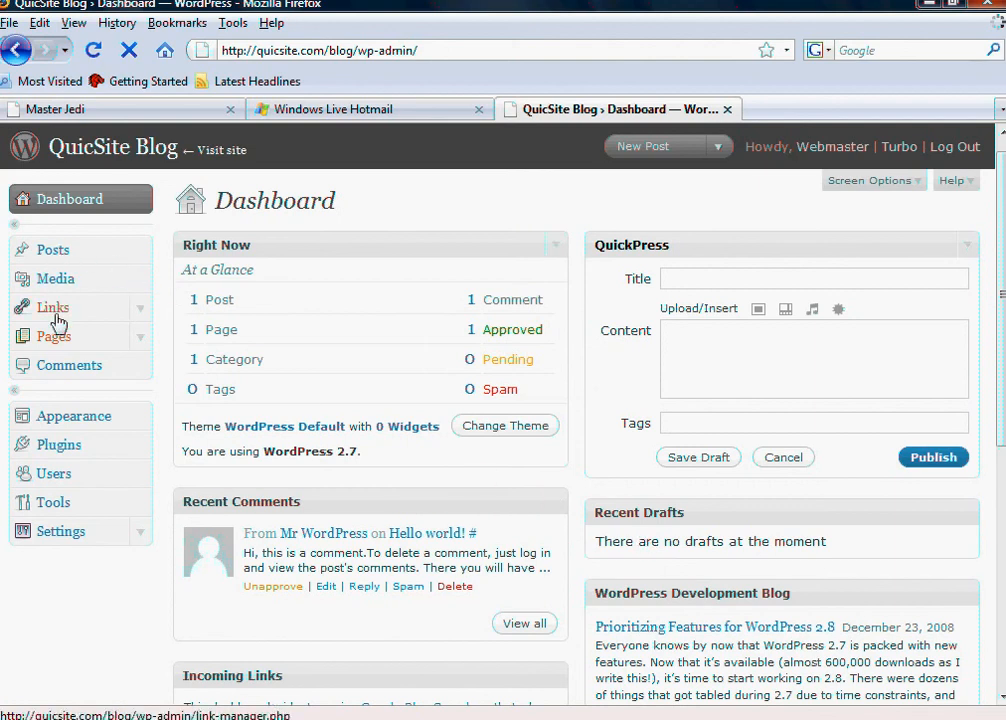
mouse_move(56, 444)
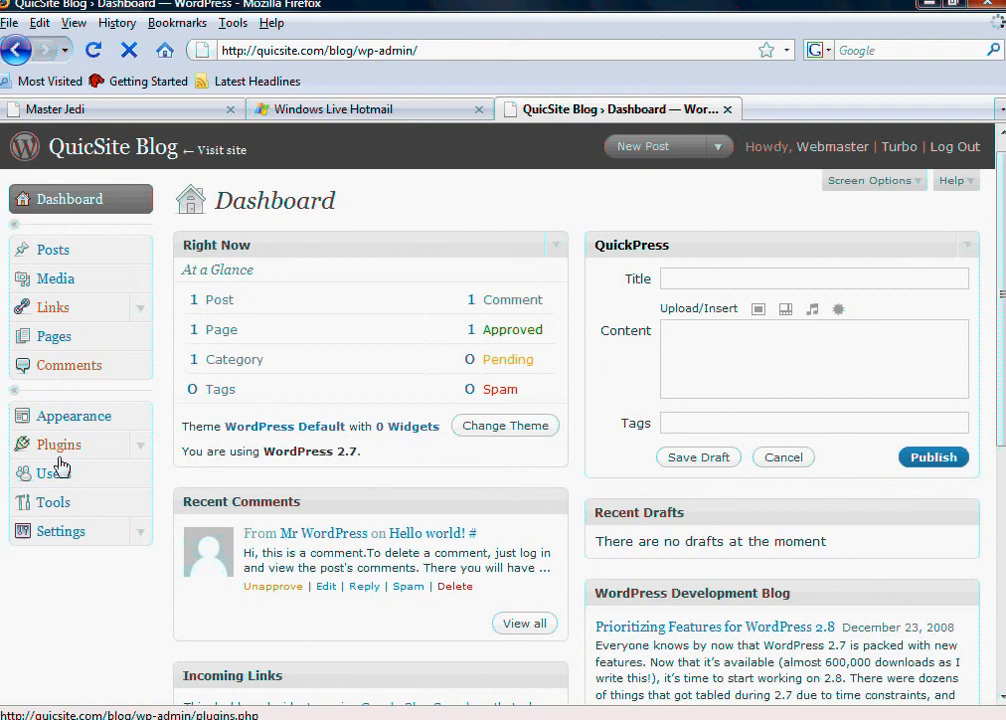
mouse_move(54, 336)
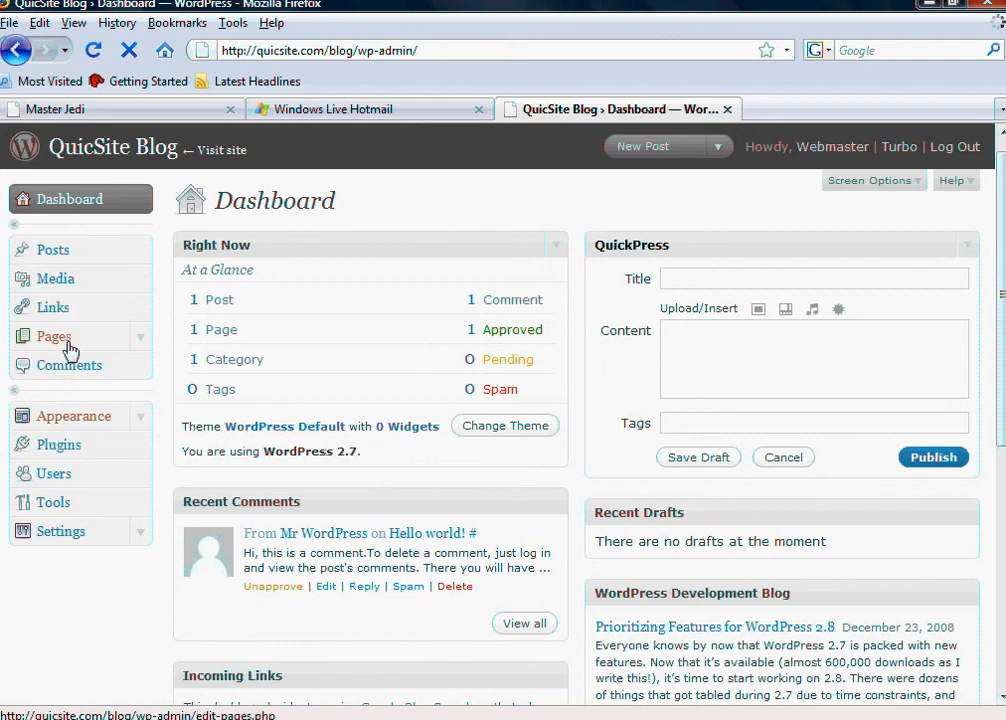
mouse_move(58, 472)
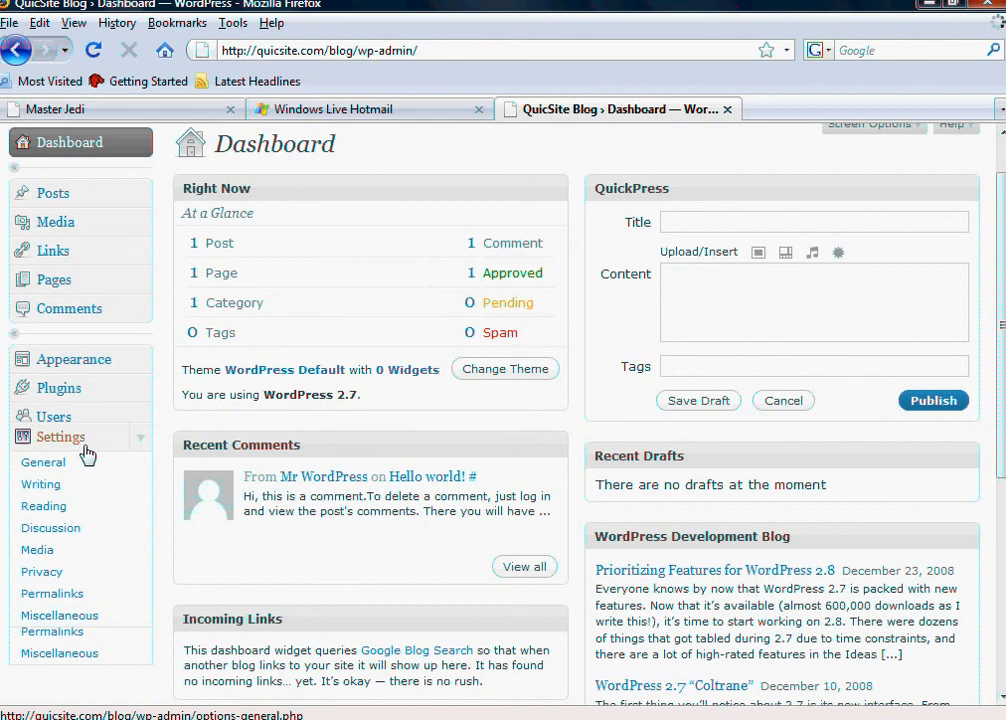
mouse_move(86, 452)
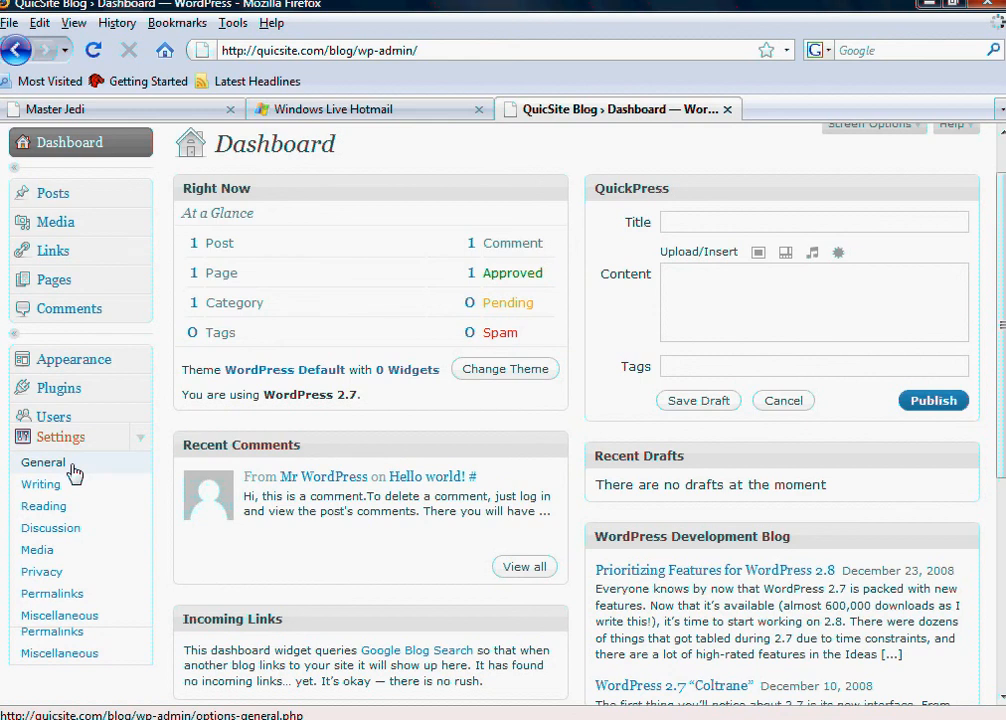
mouse_move(72, 552)
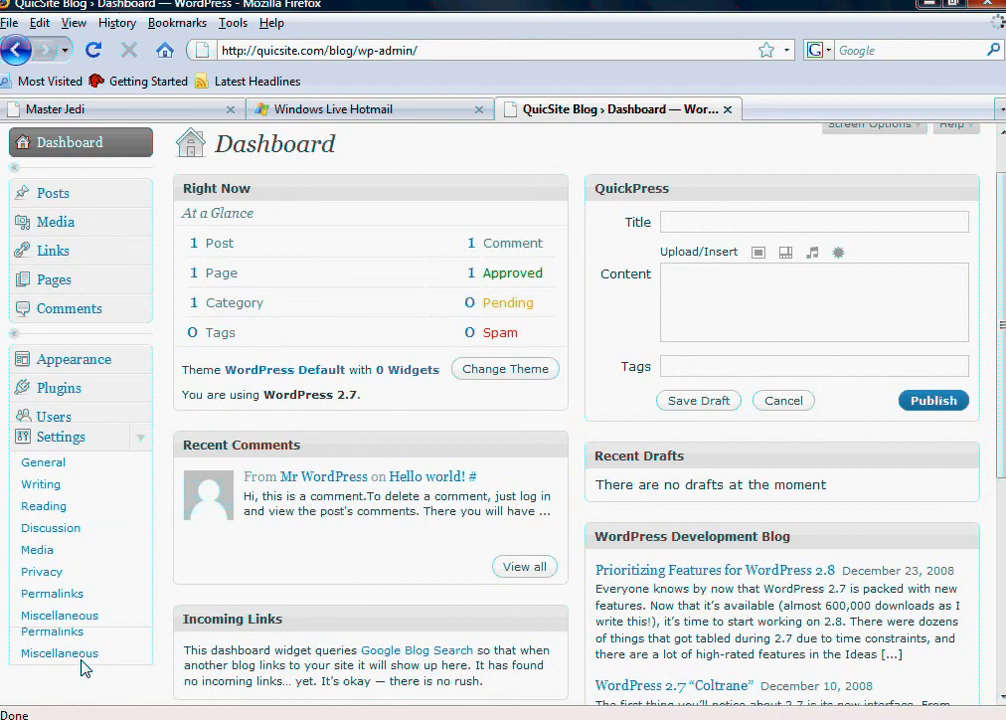
mouse_move(42, 462)
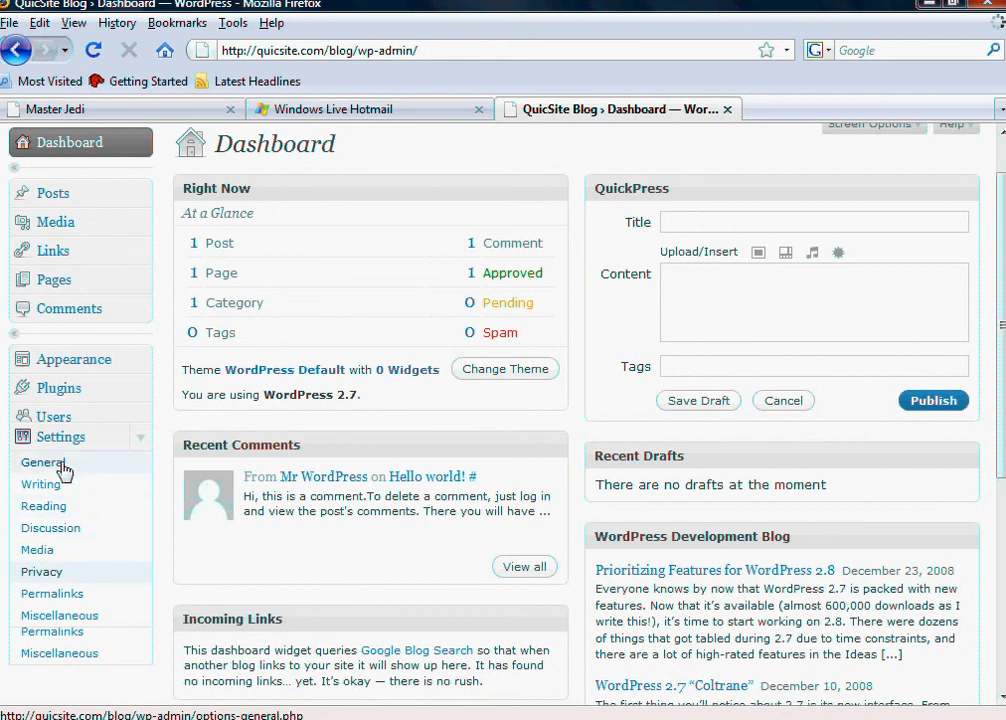
mouse_move(88, 444)
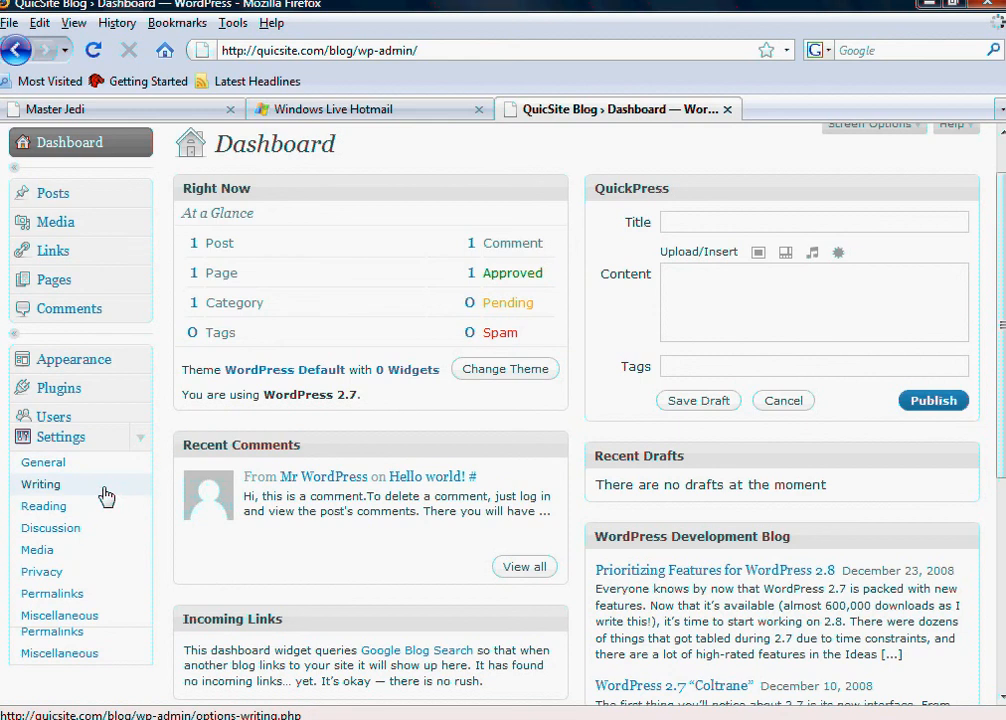
mouse_move(108, 492)
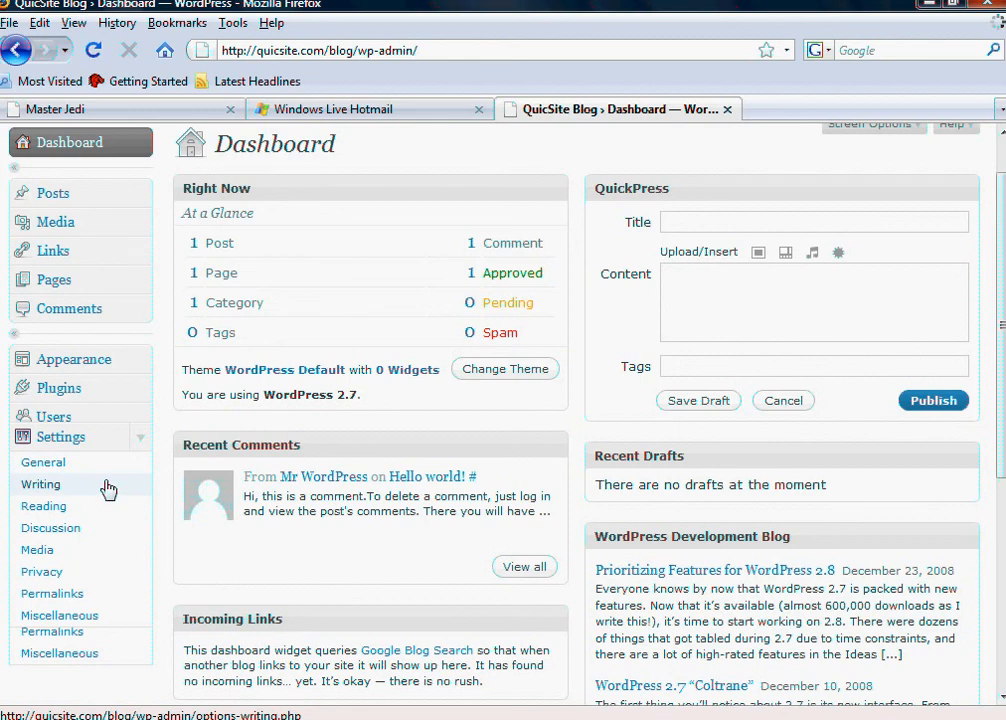
mouse_move(64, 488)
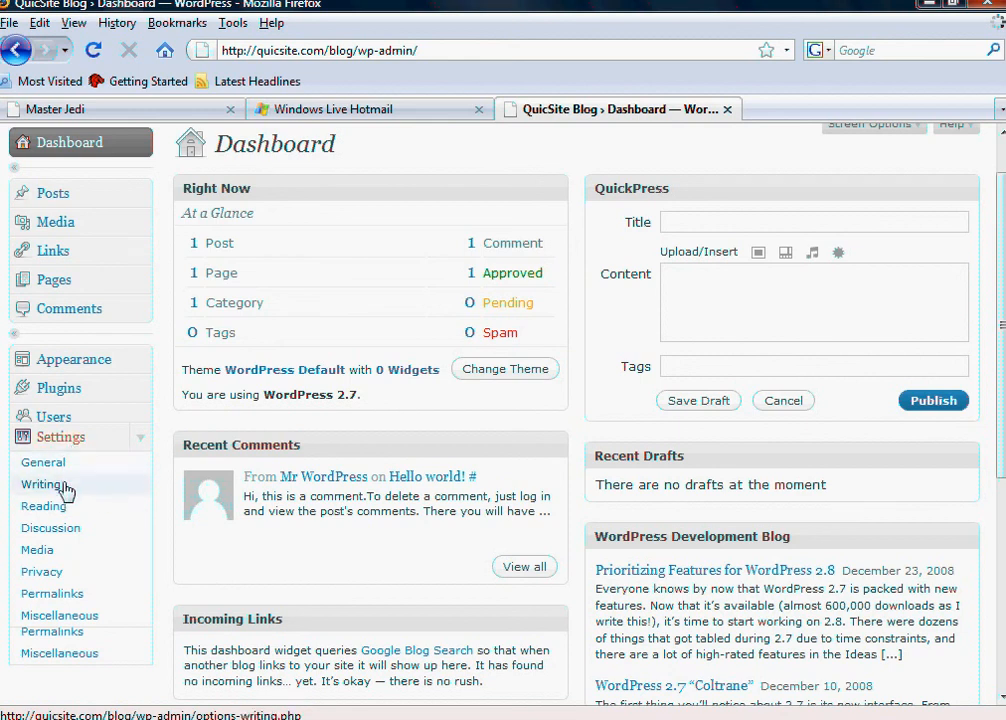